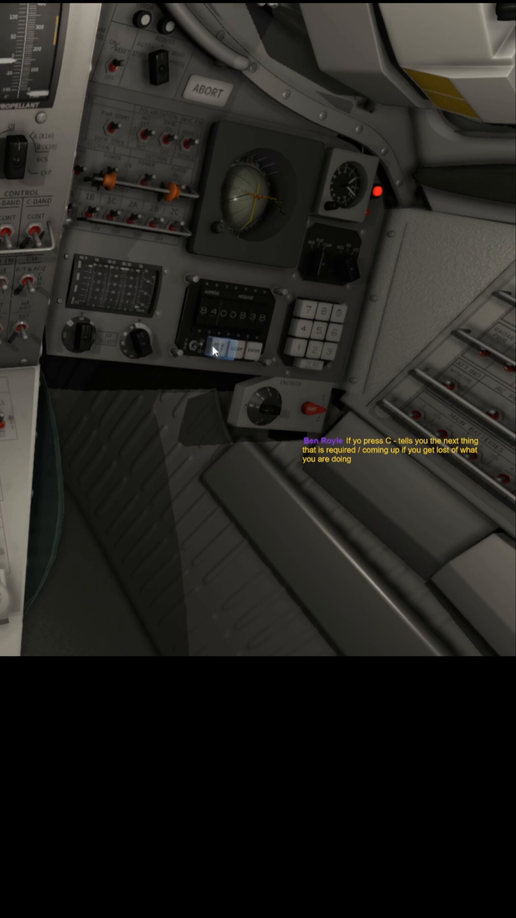
- Start the cockpit event timer counting using its start/reset buttons below the display
click(221, 350)
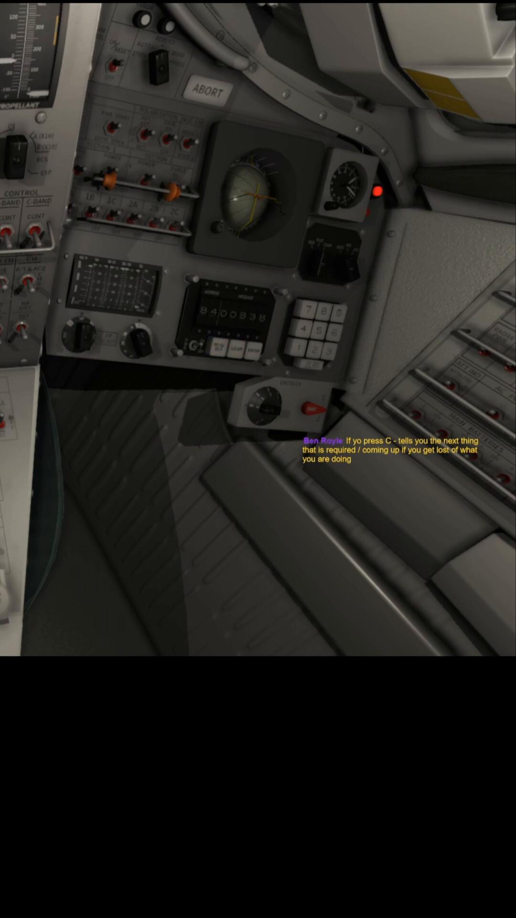
click(220, 349)
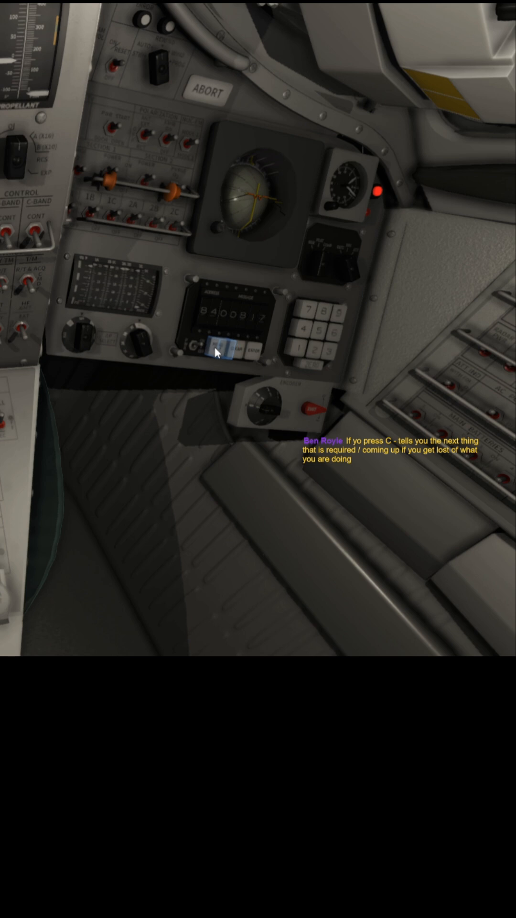
click(220, 347)
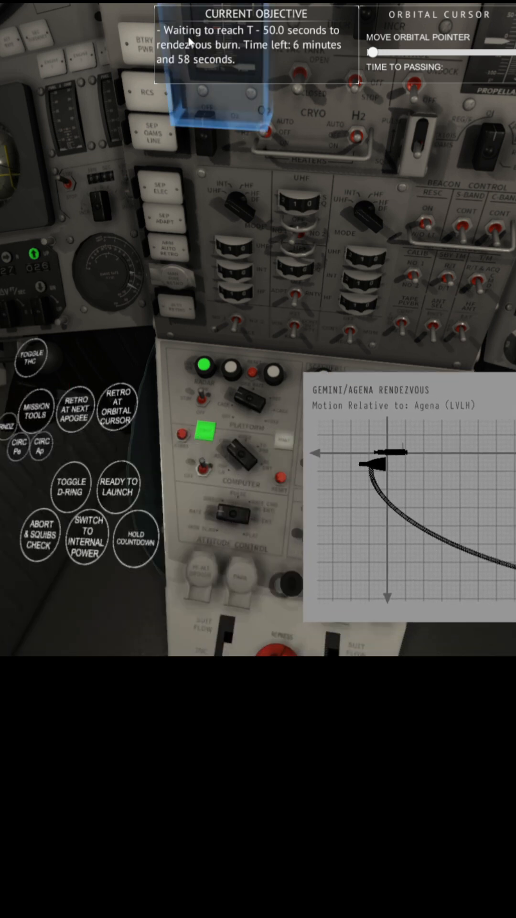
mouse_move(262, 48)
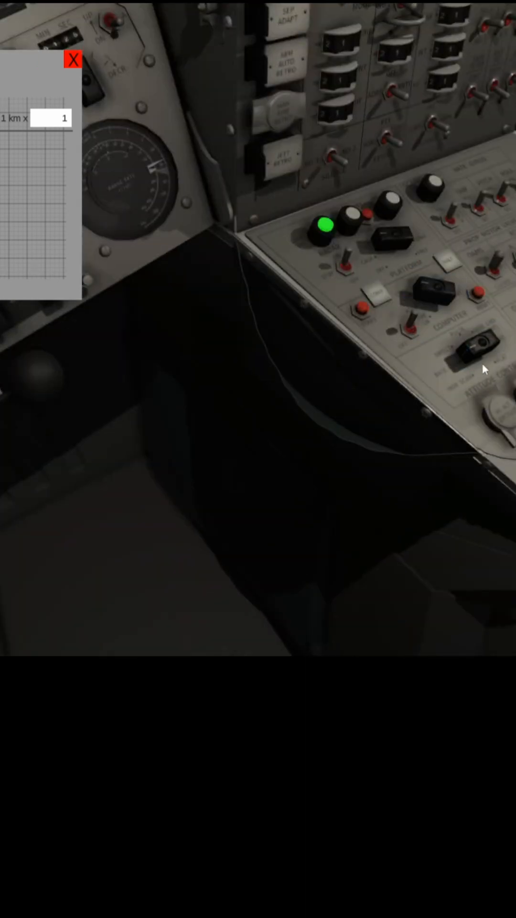
- Set the attitude control panel's mode switch in preparation for the burn
click(474, 348)
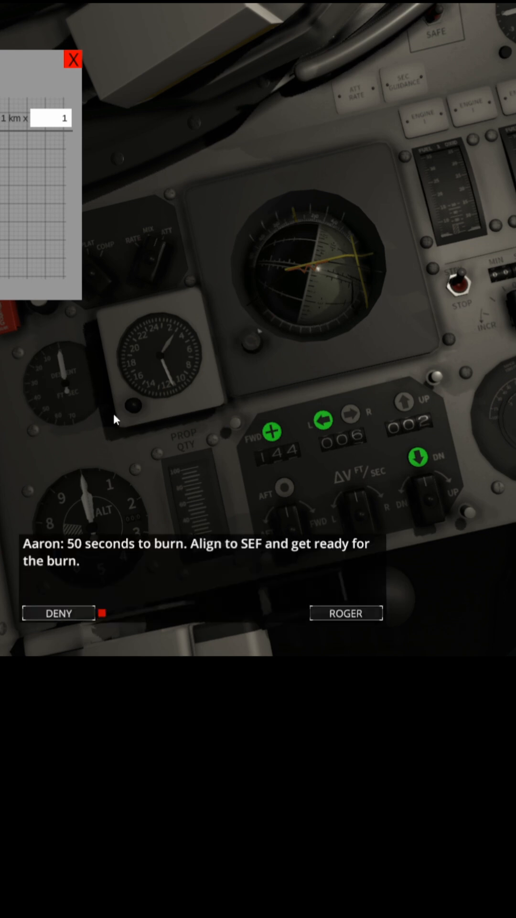
mouse_move(309, 601)
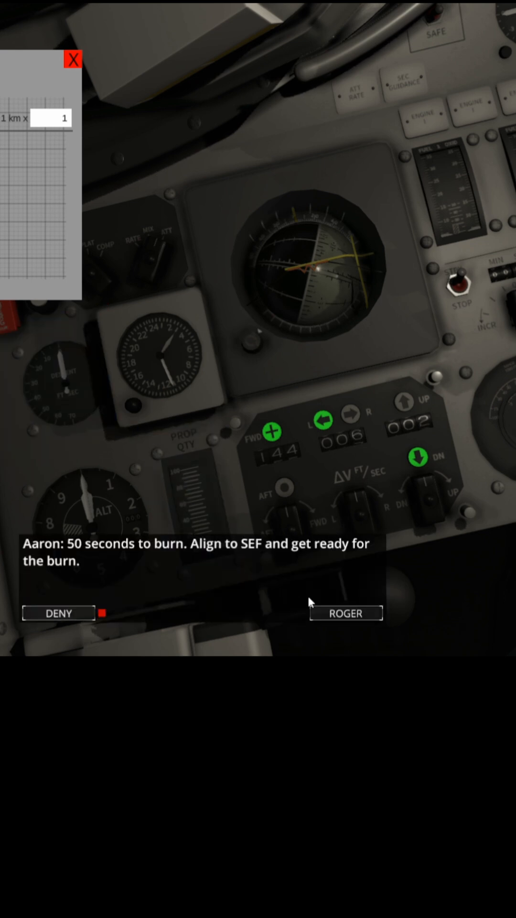
- Acknowledge the crew's fifty-seconds-to-burn call with ROGER
click(346, 613)
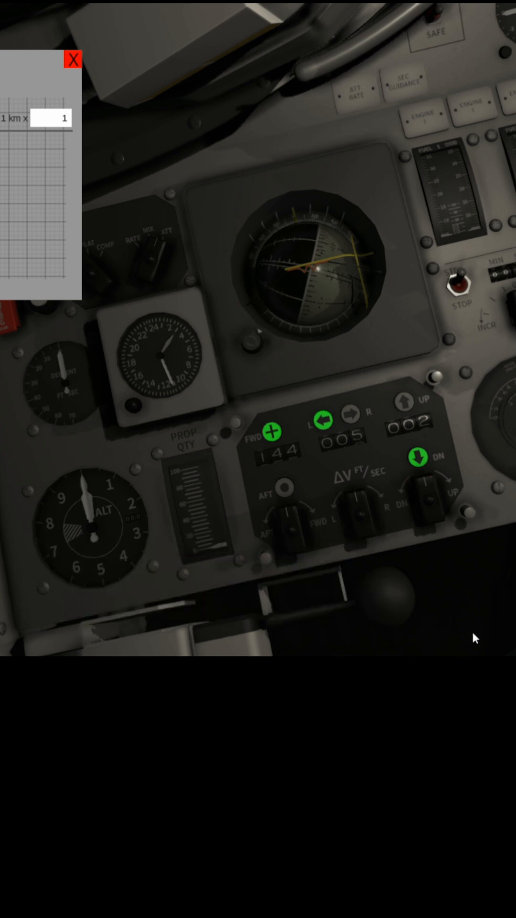